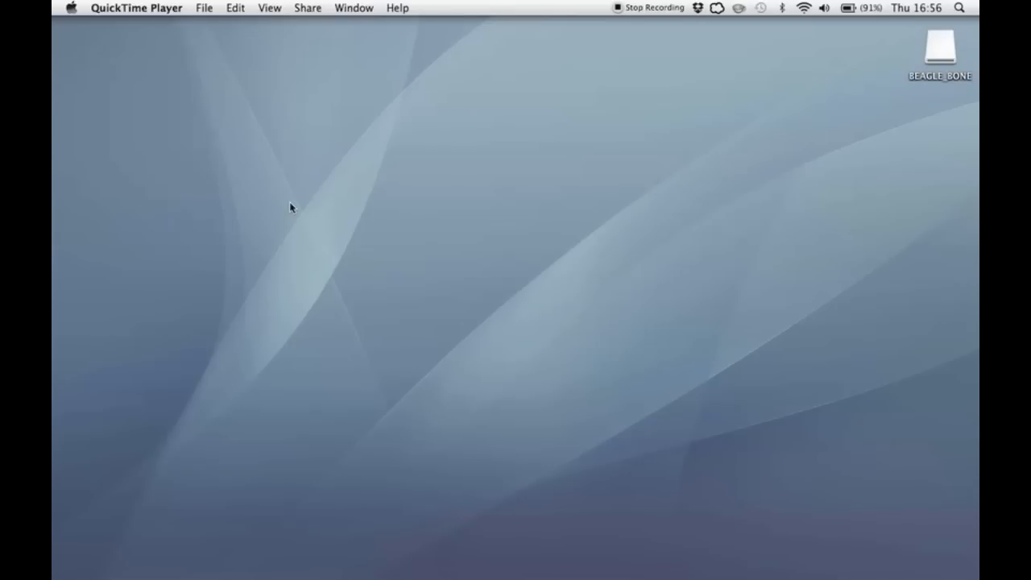
mouse_move(963, 50)
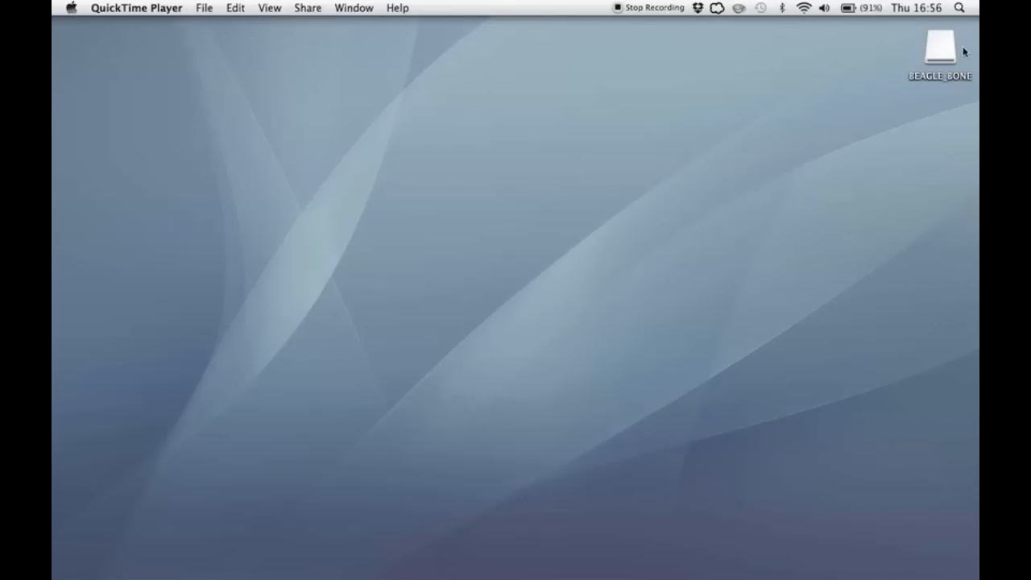
Browse the BEAGLE_BONE drive into Drivers > MacOSX > FTDI.
double_click(938, 44)
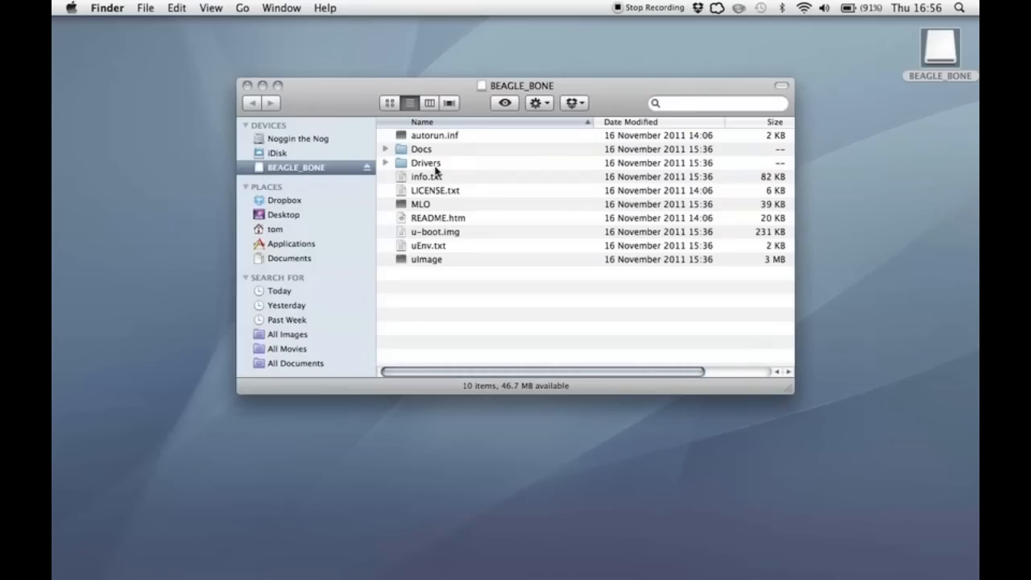
mouse_move(432, 167)
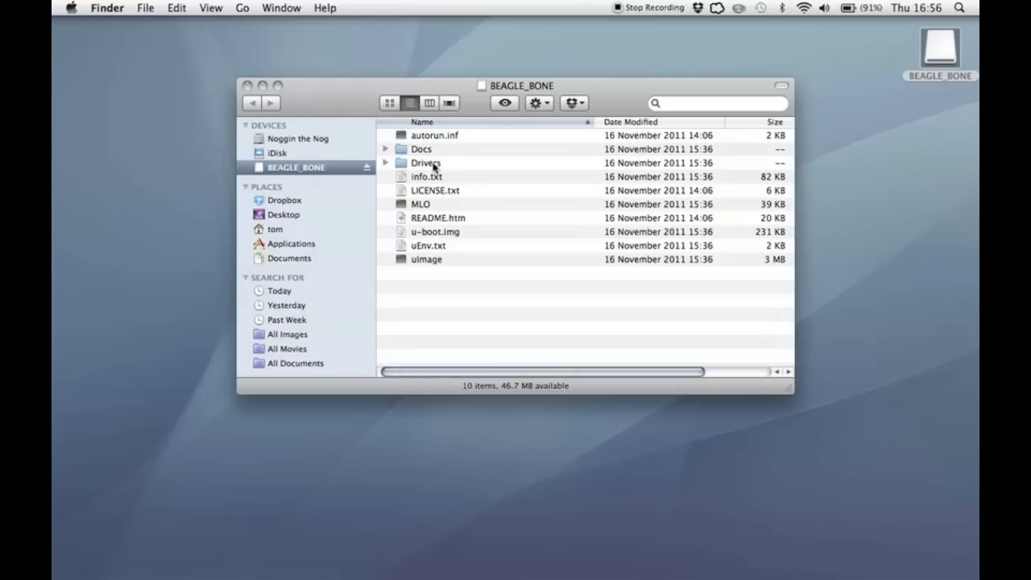
mouse_move(457, 169)
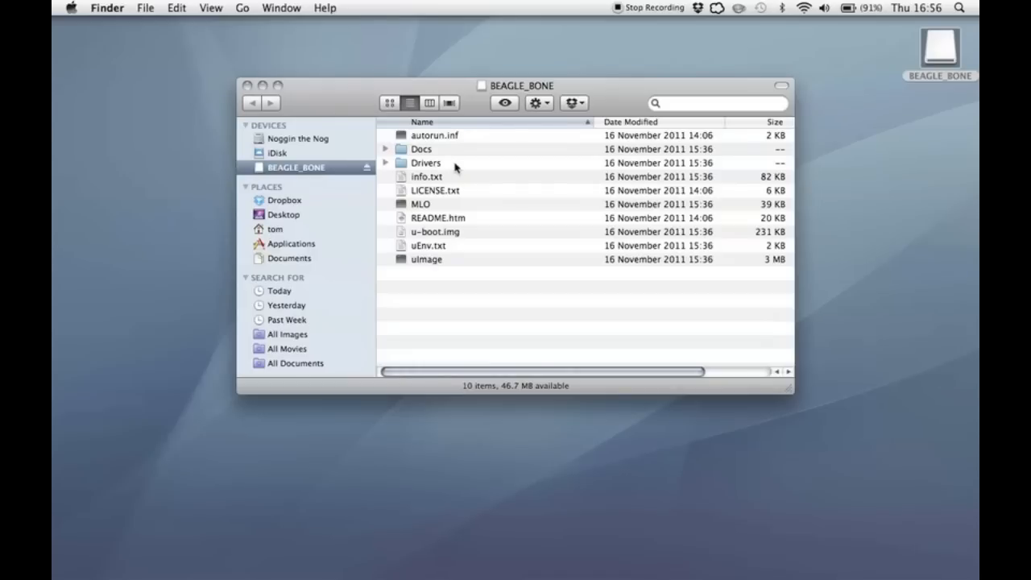
double_click(425, 162)
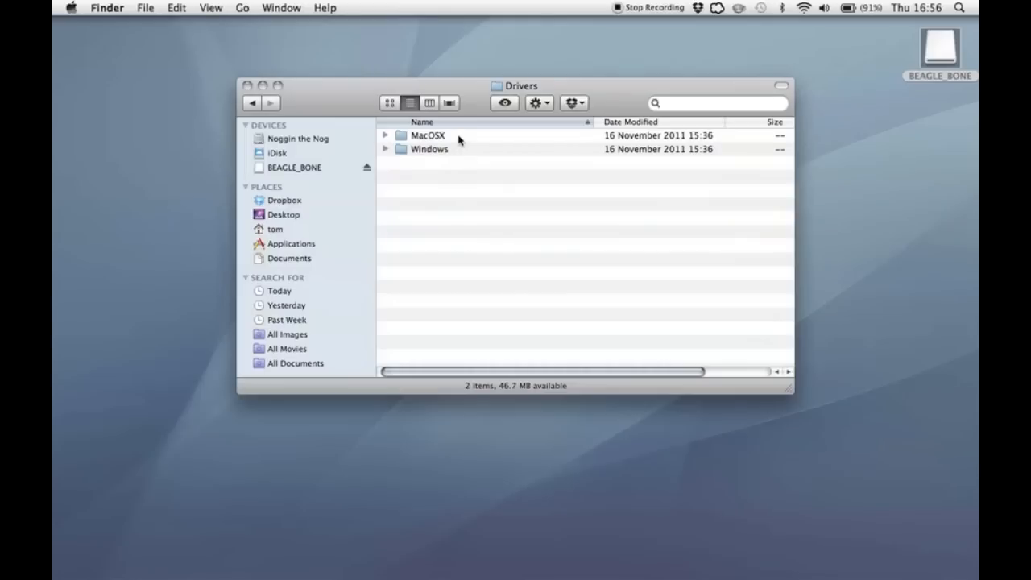
double_click(428, 135)
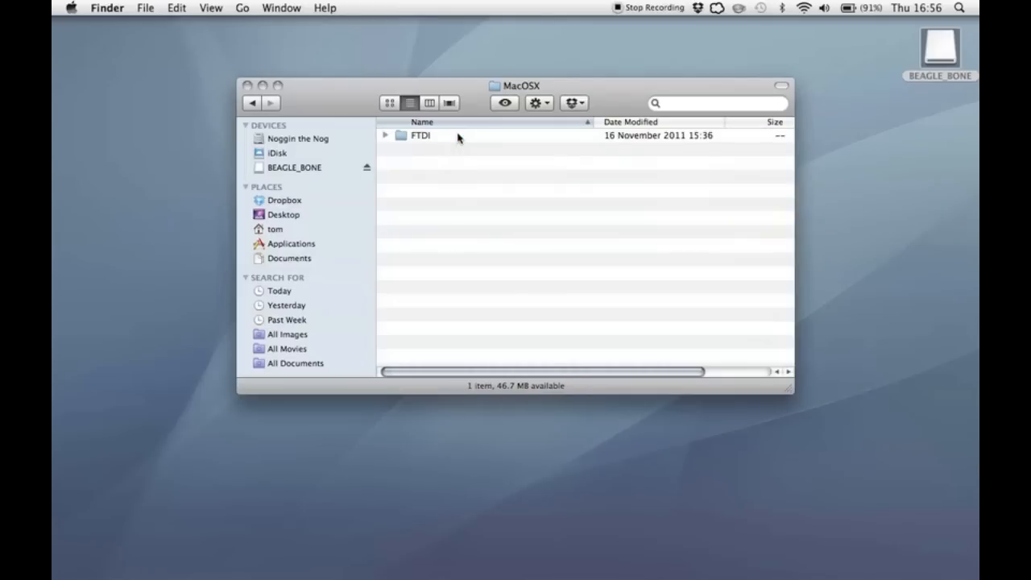
double_click(419, 135)
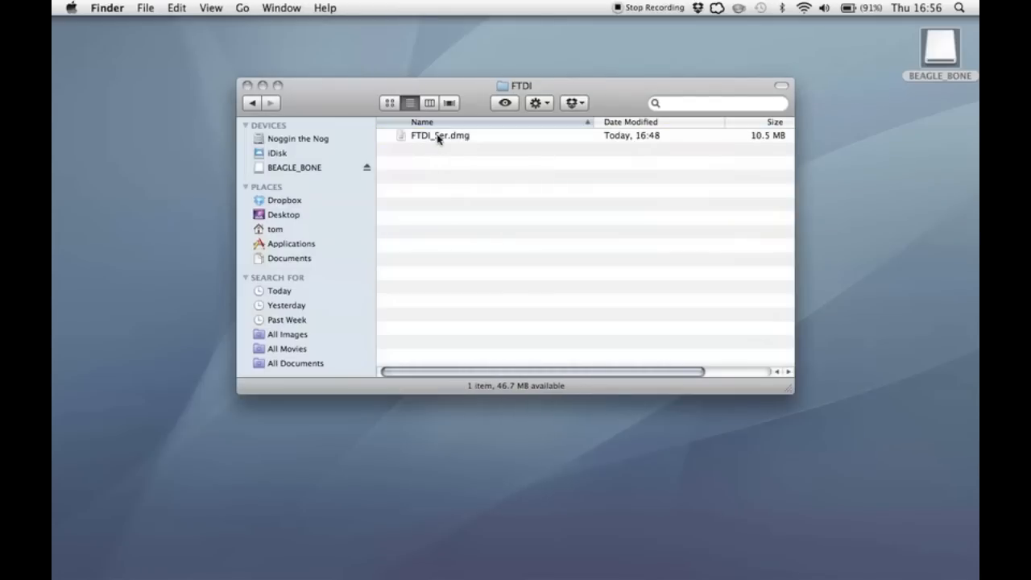
Mount FTDI_Ser.dmg and show the FTDI Serial Drivers volume with FTDI_Serial.pkg.
left_click(439, 136)
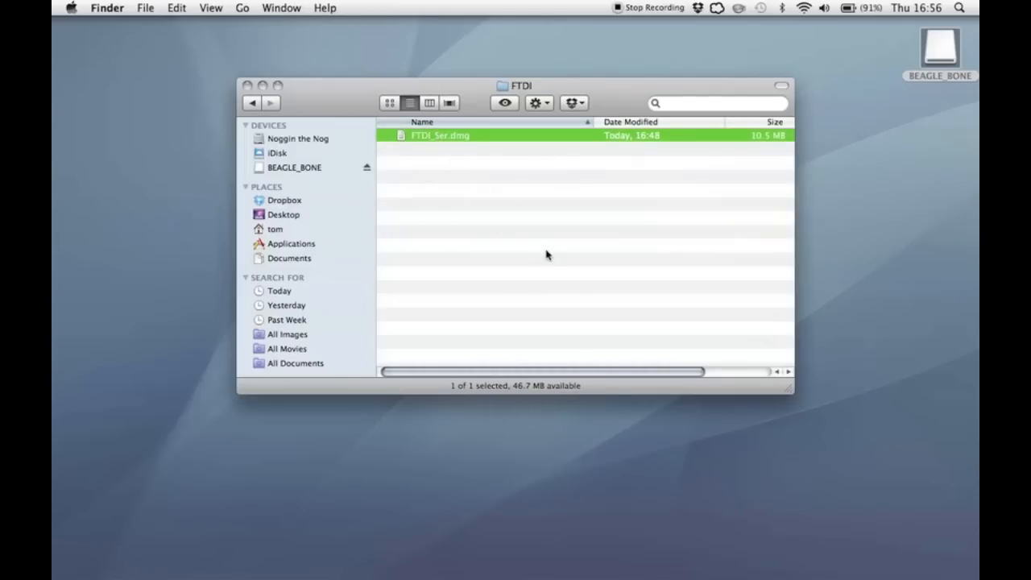
double_click(439, 134)
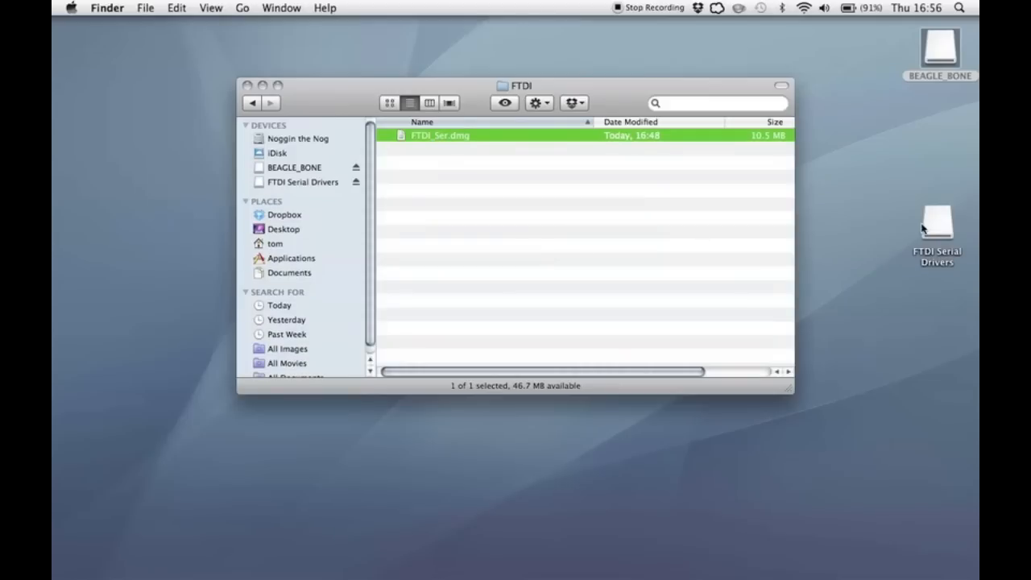
double_click(439, 134)
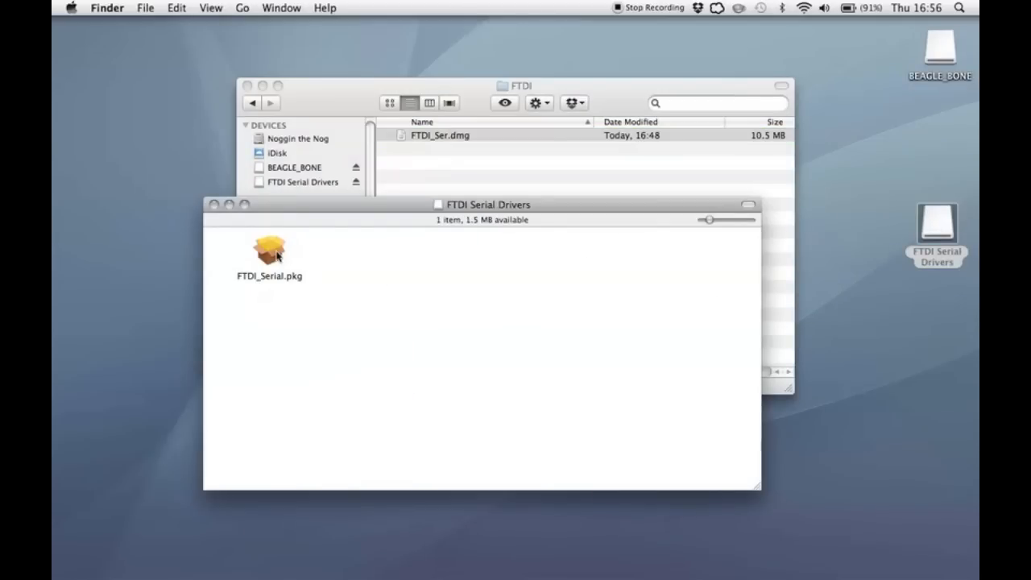
Launch the FTDI_Serial.pkg installer to its welcome introduction.
double_click(268, 249)
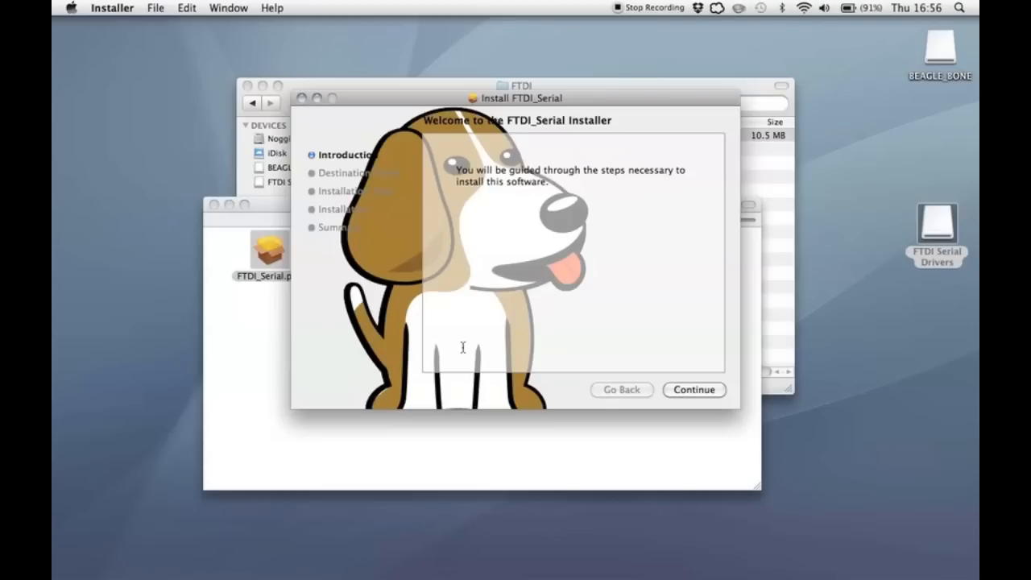
mouse_move(680, 380)
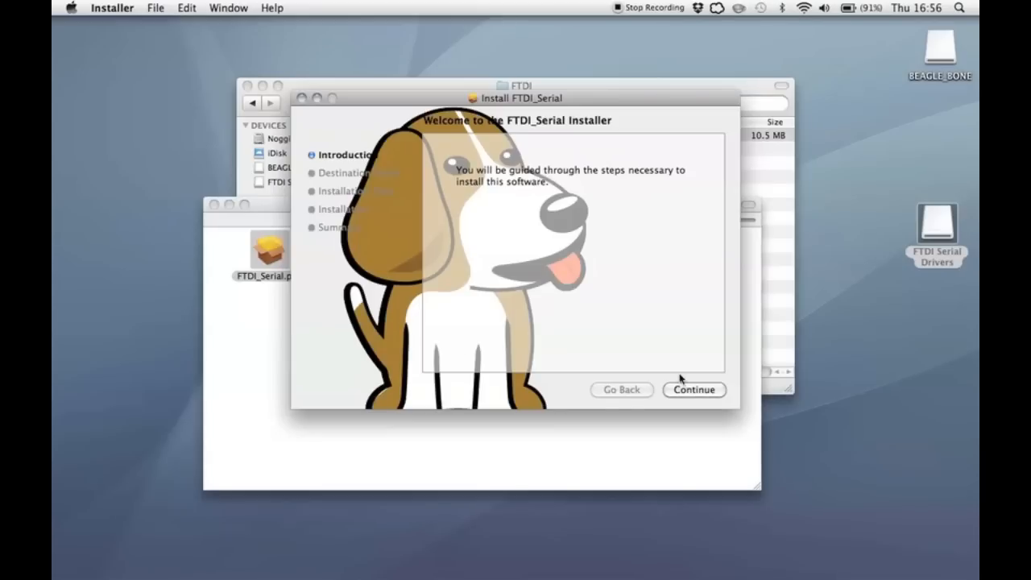
mouse_move(725, 388)
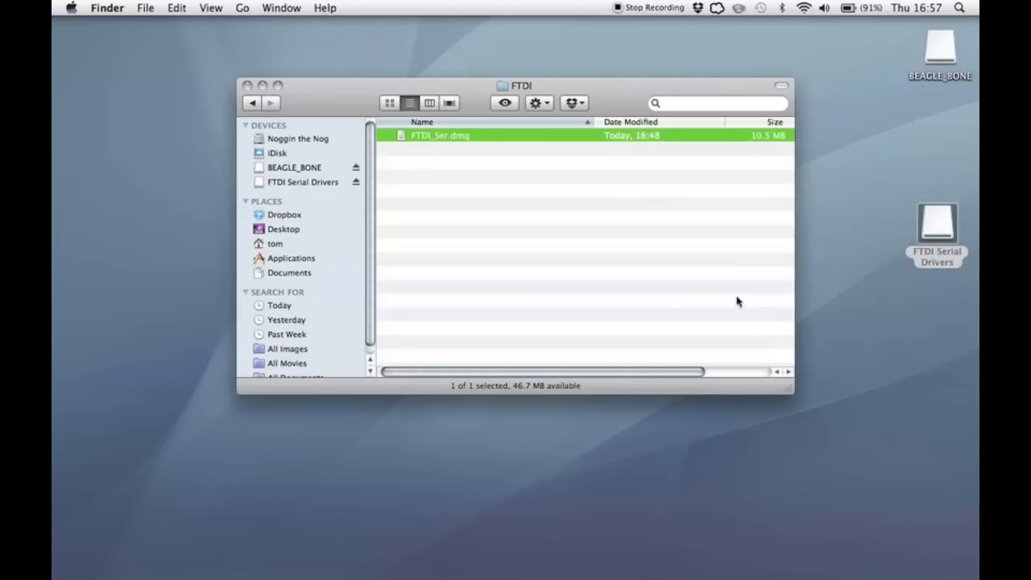
Return to the BEAGLE_BONE drive's top level and start a Terminal bash session.
left_click(294, 167)
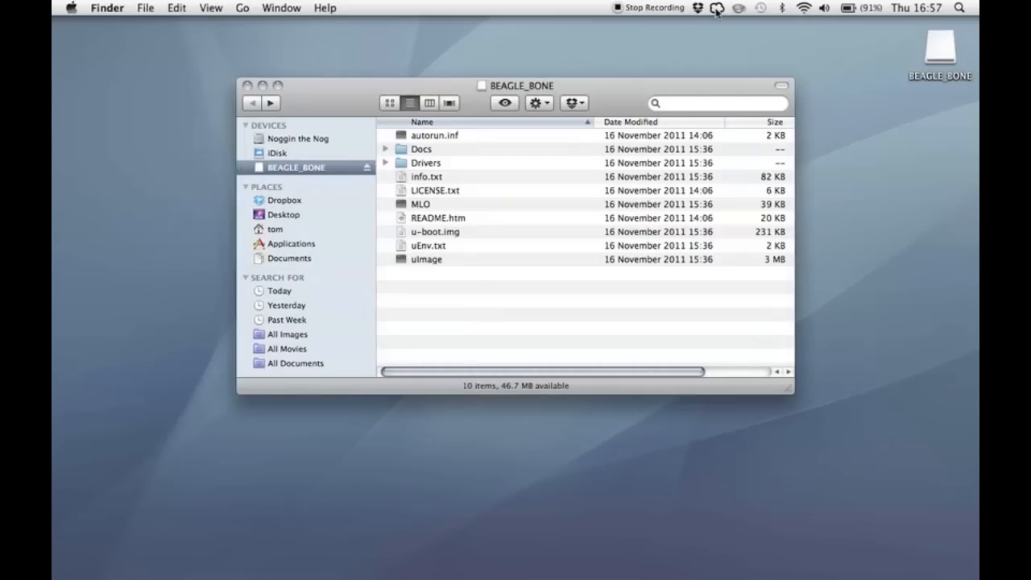
left_click(716, 8)
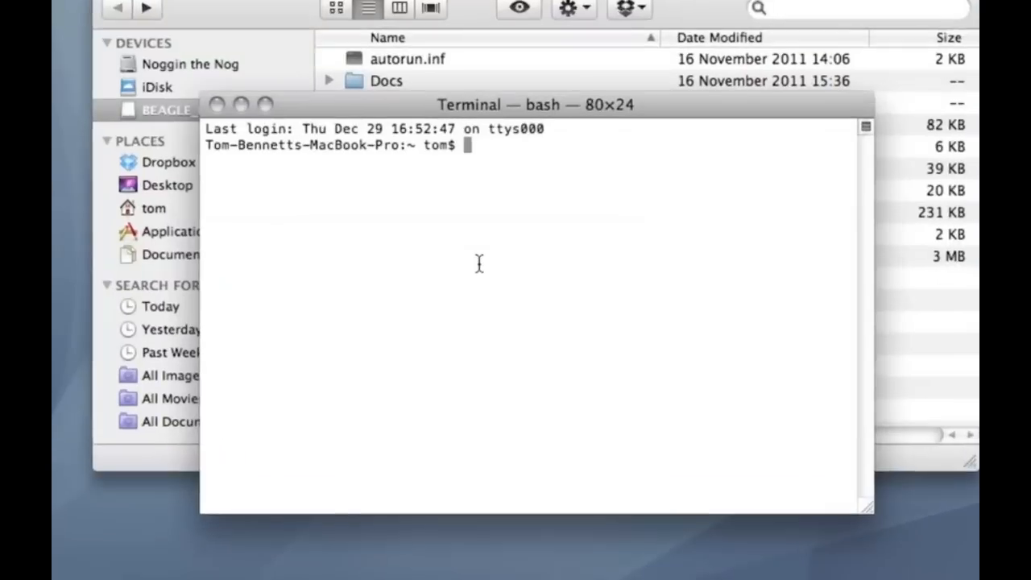
Run screen /dev/tty.usb*B 115200 to reach the BeagleBone Angstrom login prompt.
type("screen /dev/tty.usb*B 115200")
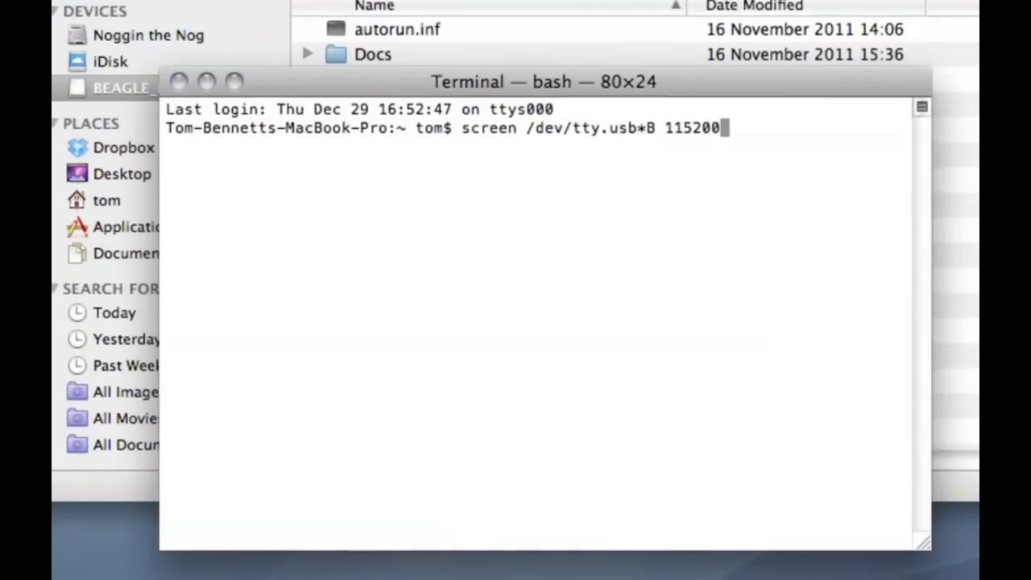
mouse_move(633, 133)
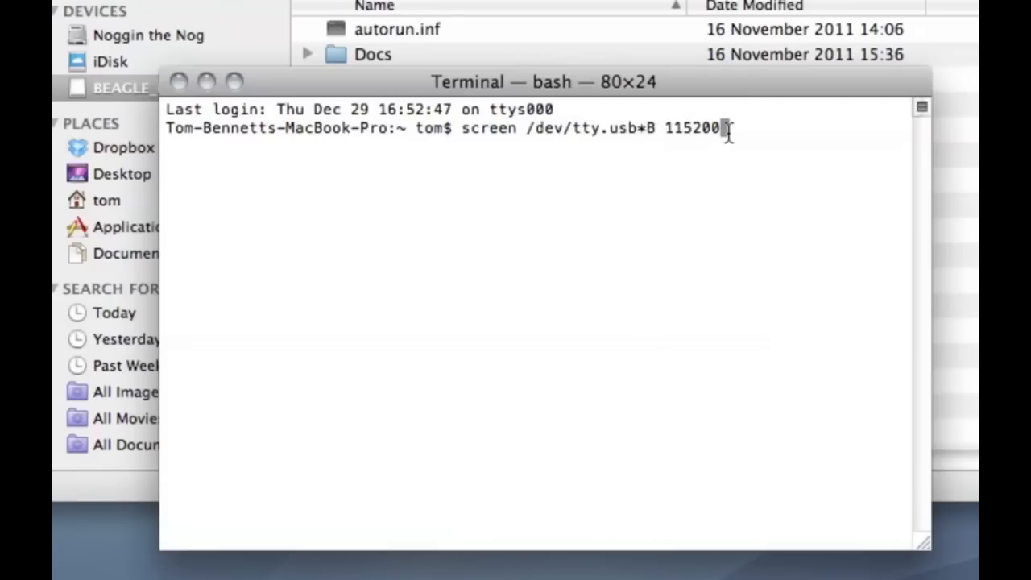
mouse_move(747, 152)
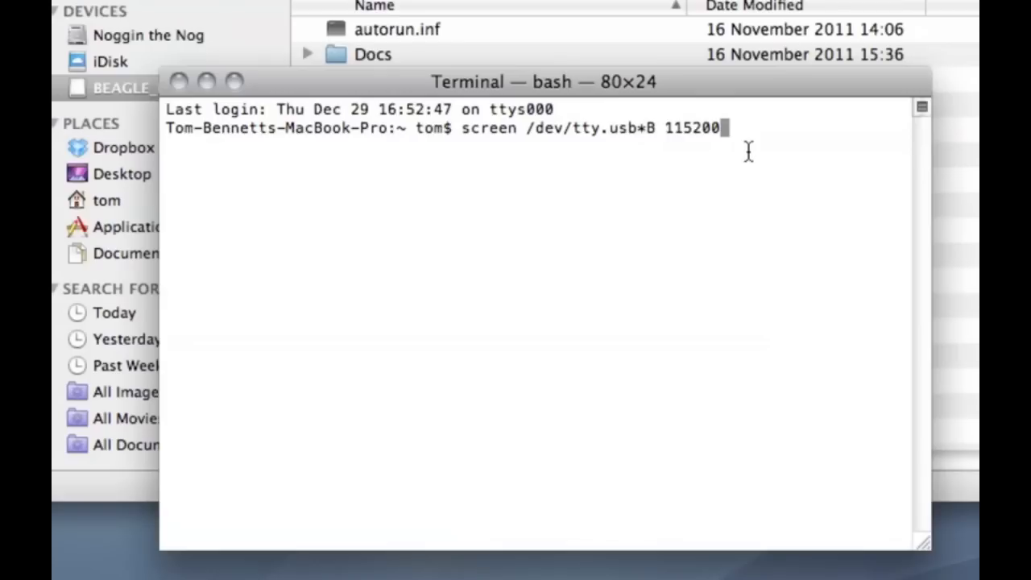
key("Return")
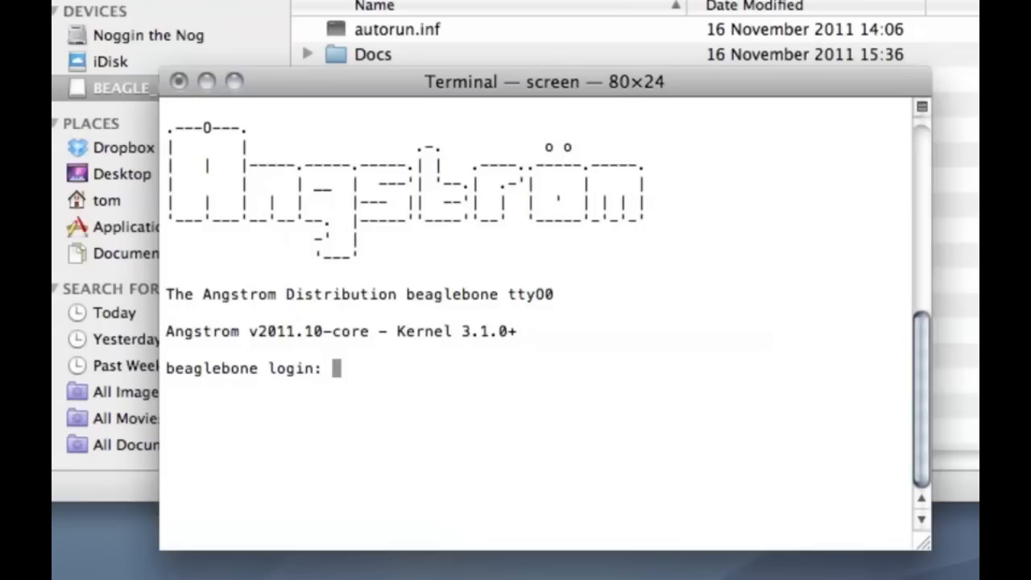
Log in as root and run ifconfig, showing eth0 at 169.254.79.239.
type("root")
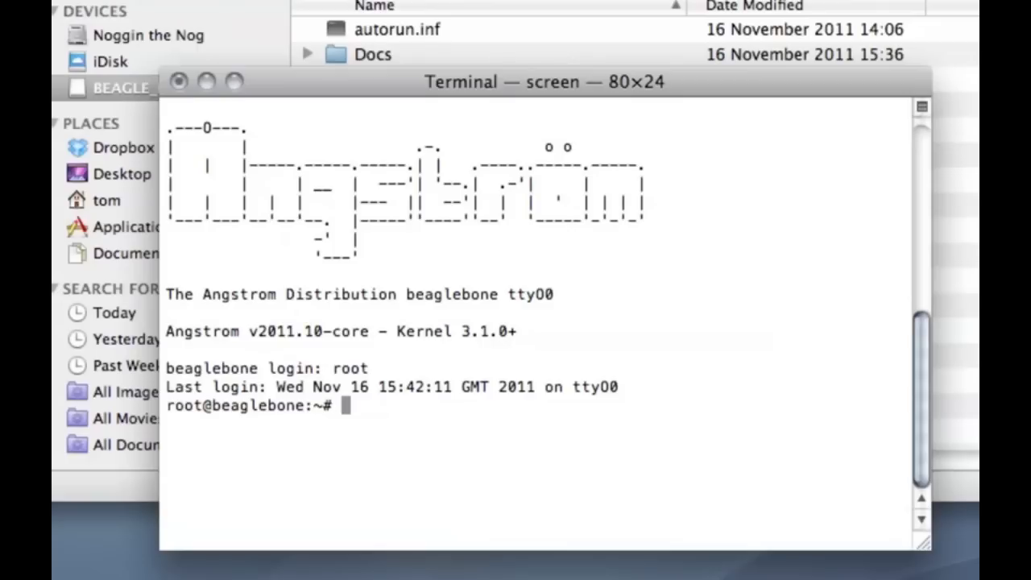
type("ifcond")
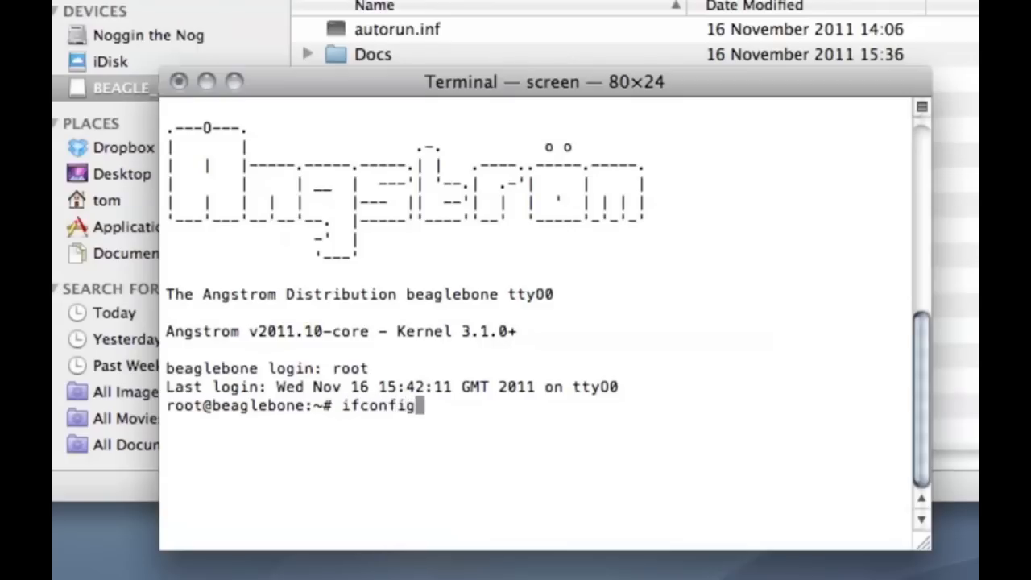
key("Return")
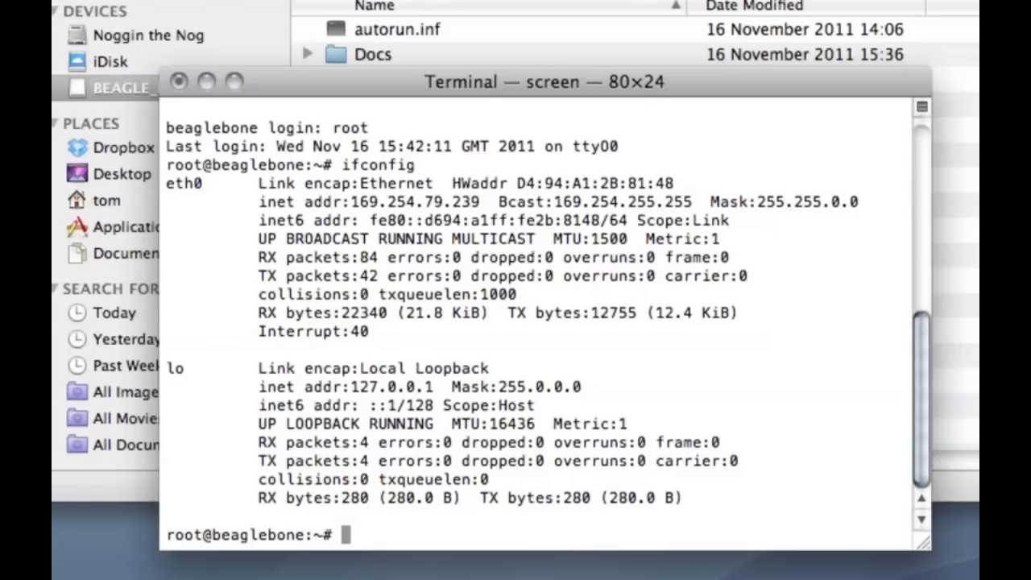
Log out of the BeagleBone and close the BEAGLE_BONE drive window.
type("logout")
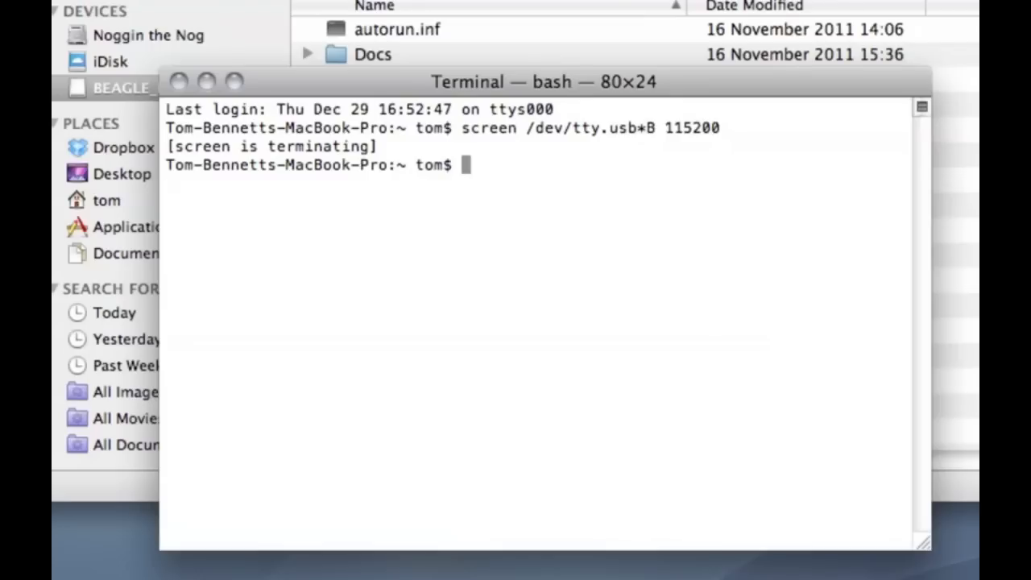
mouse_move(746, 152)
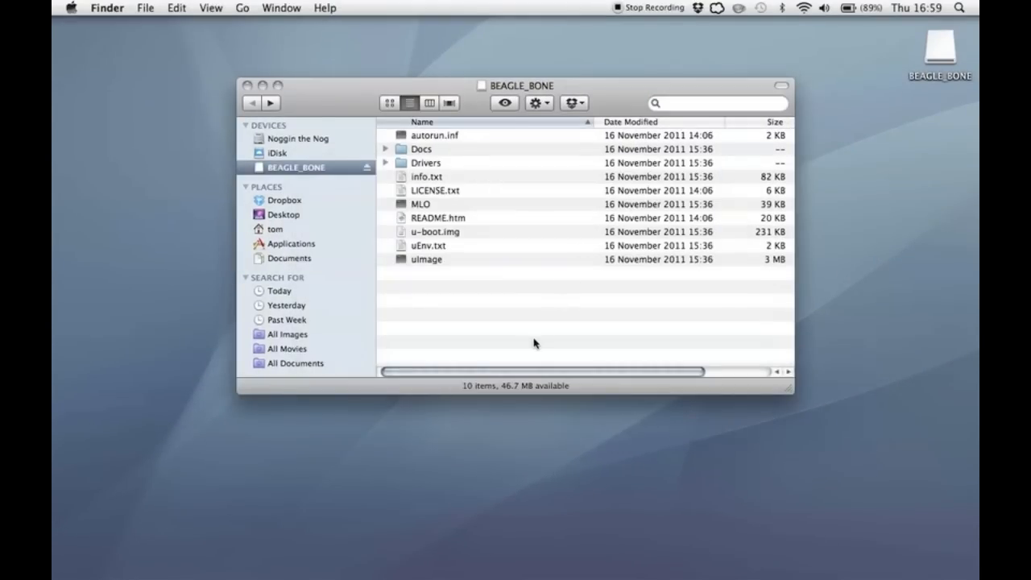
left_click(249, 85)
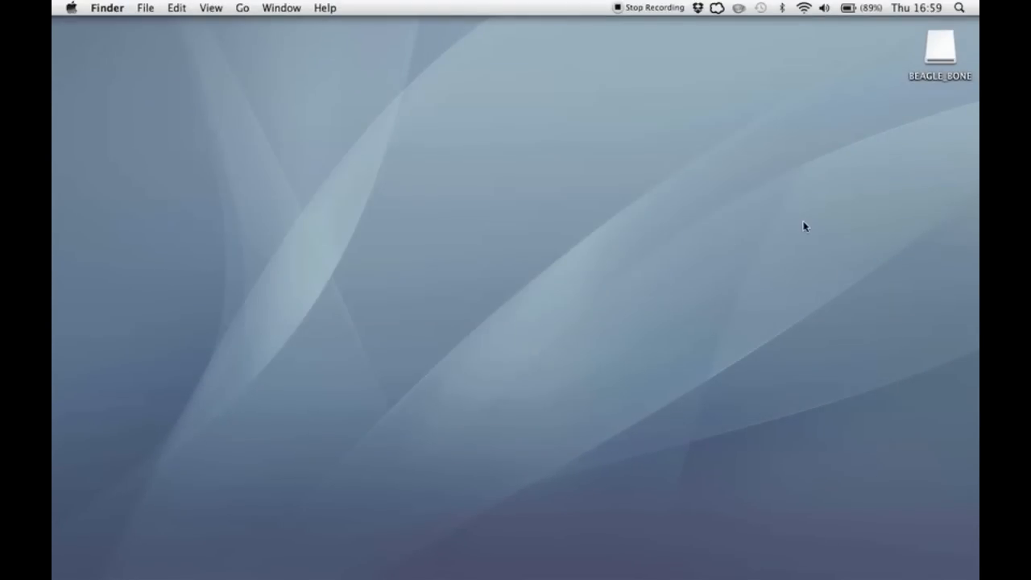
mouse_move(940, 40)
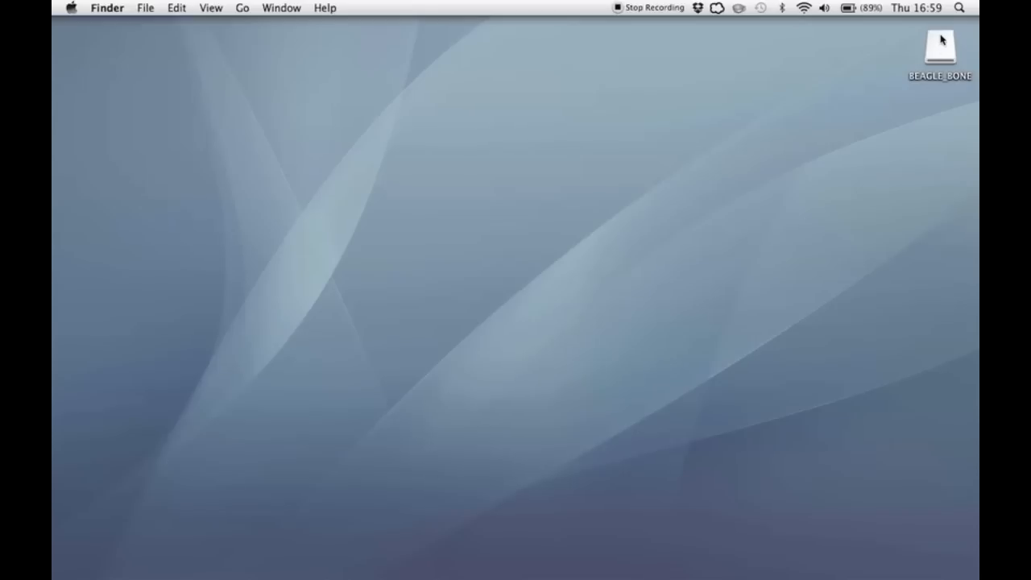
Eject BEAGLE_BONE via the Trash, triggering the new RNDIS/Ethernet Gadget interface alert.
left_click_drag(940, 49, 867, 296)
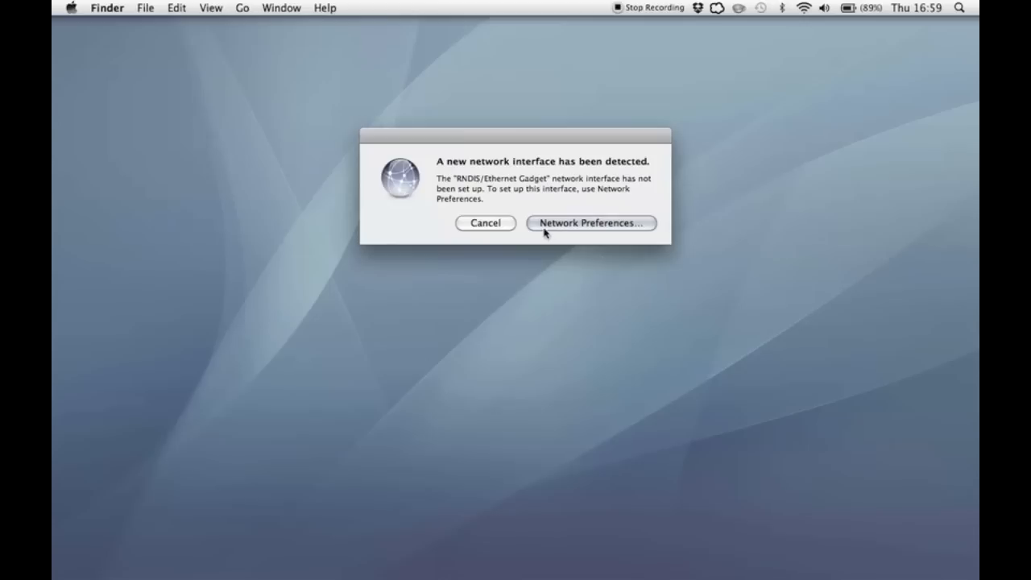
mouse_move(550, 175)
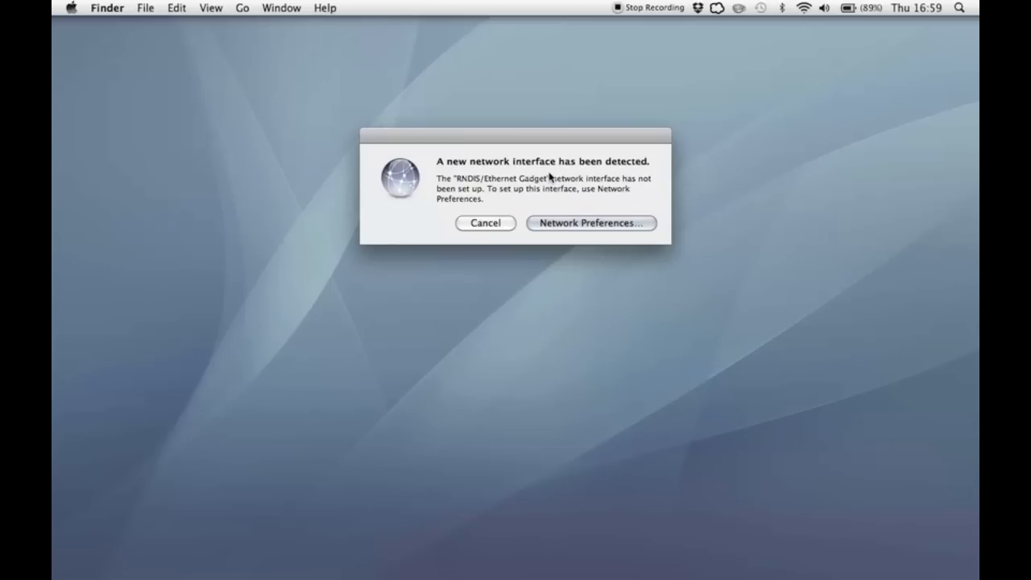
mouse_move(467, 179)
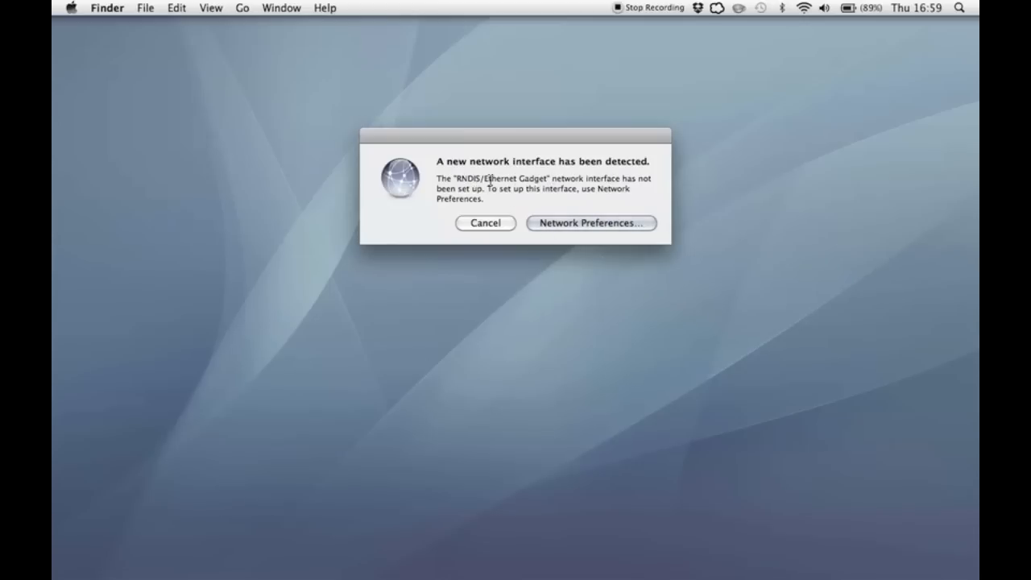
mouse_move(590, 223)
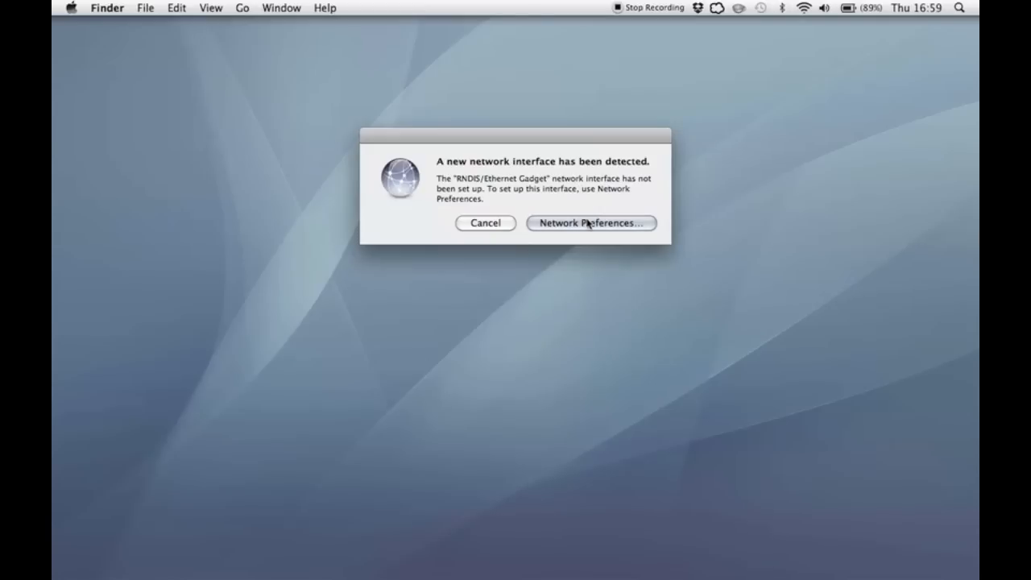
Apply Network settings so RNDIS/Ethernet Gadget connects via DHCP at 192.168.7.1.
left_click(590, 223)
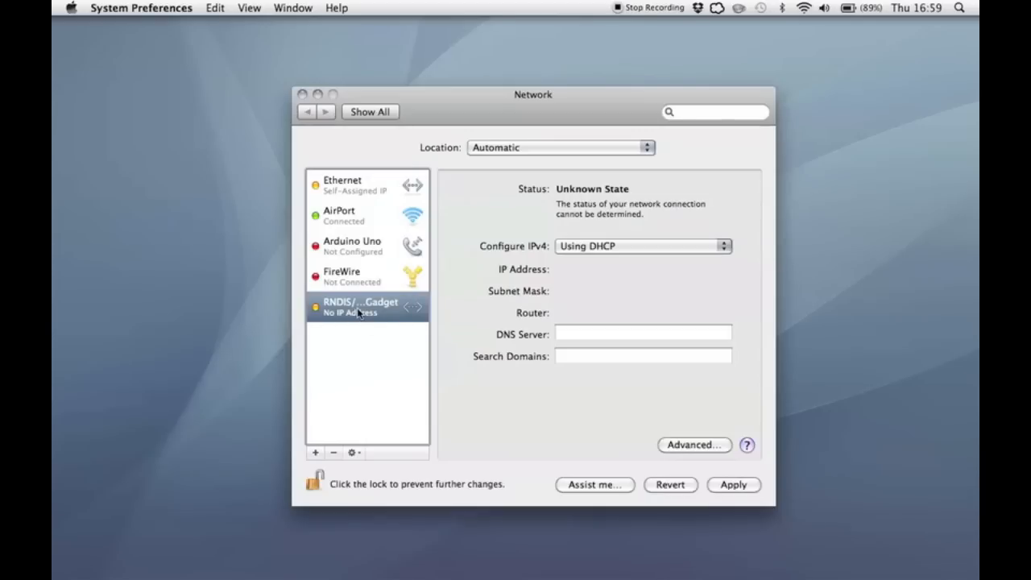
mouse_move(360, 314)
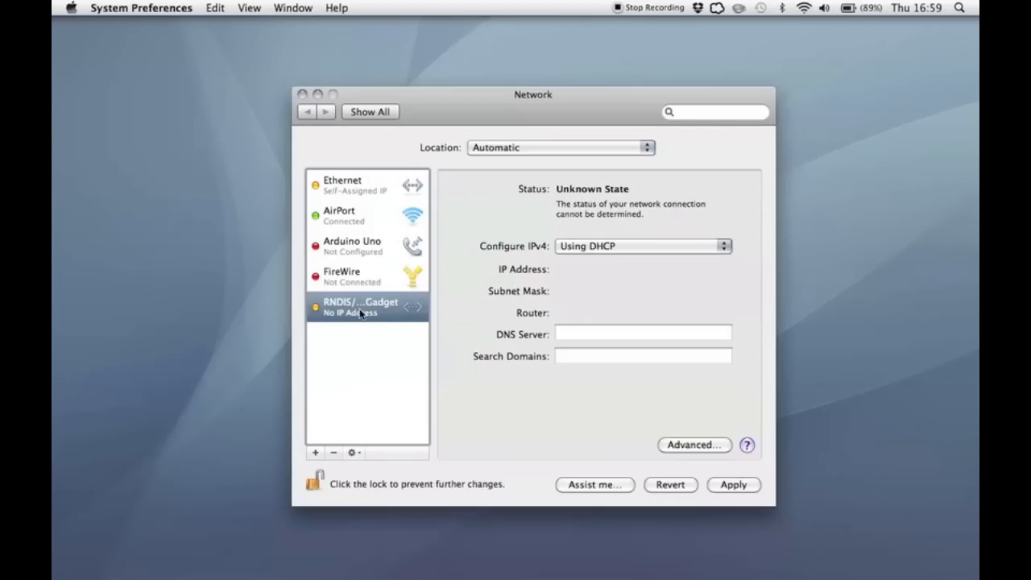
mouse_move(502, 293)
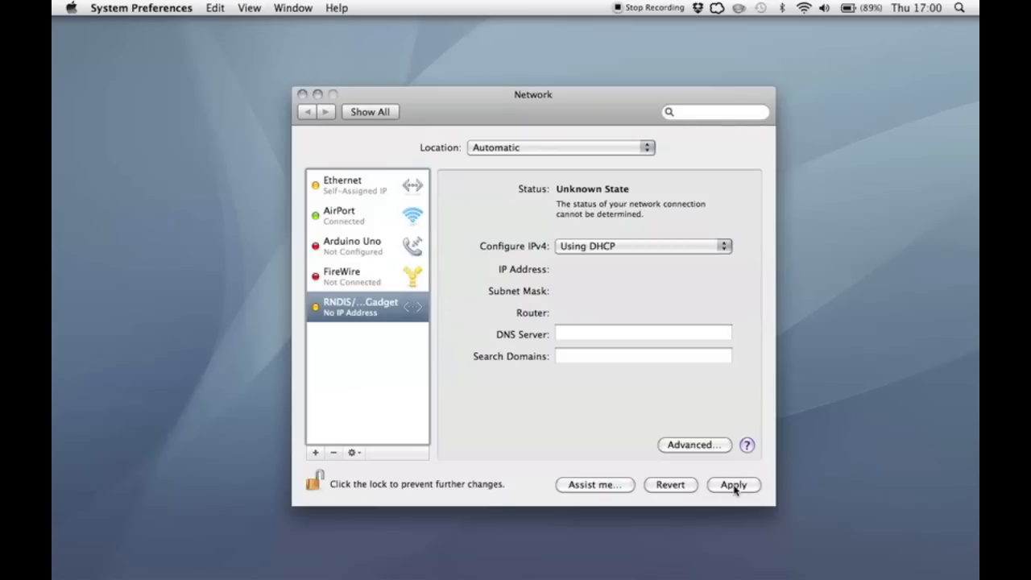
left_click(733, 483)
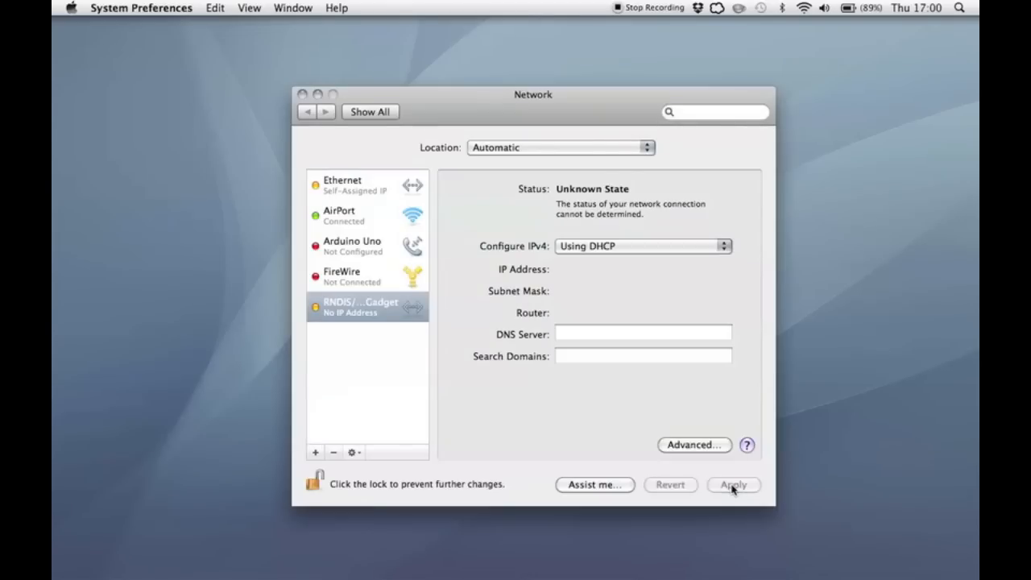
left_click(733, 484)
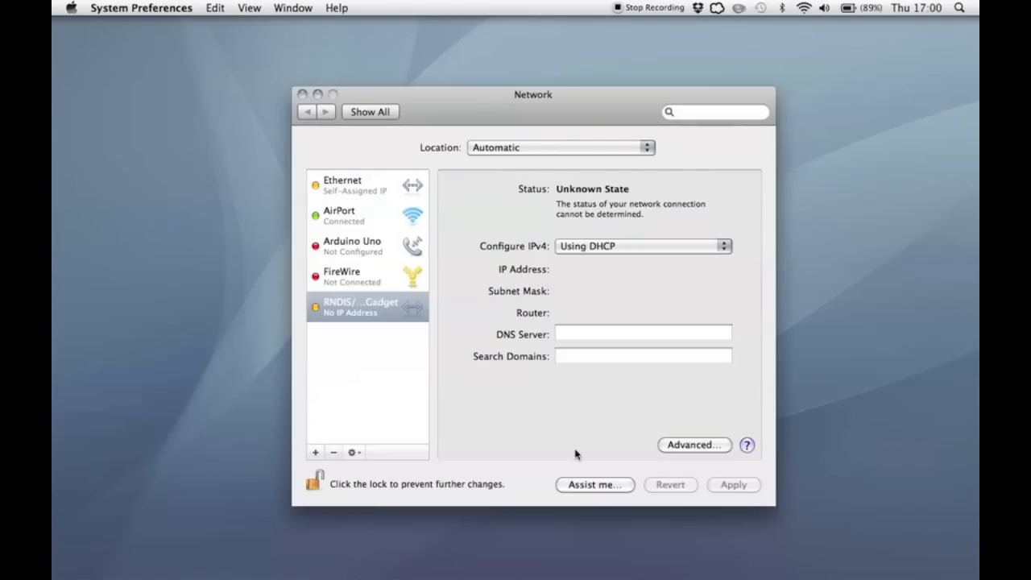
mouse_move(561, 425)
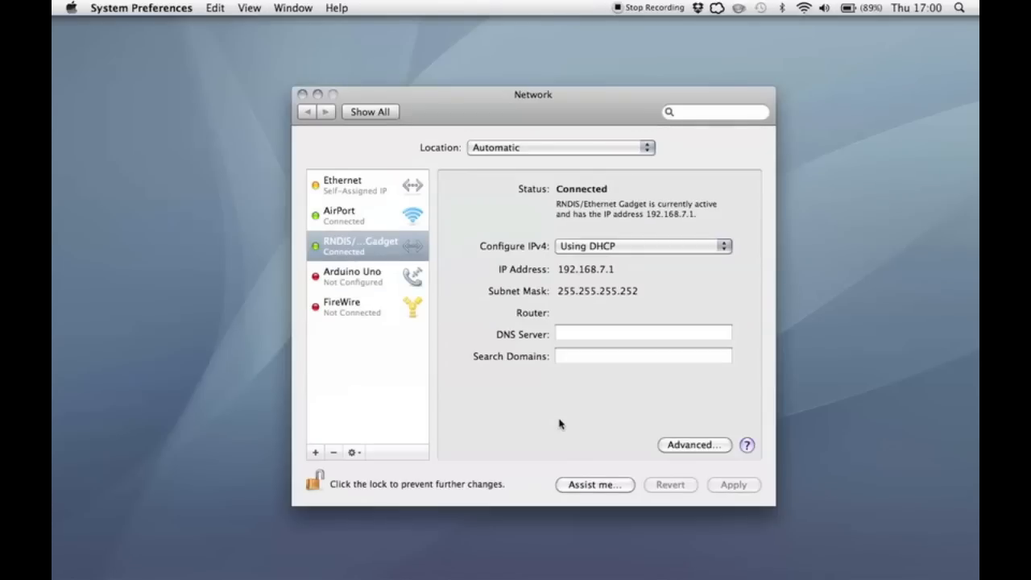
mouse_move(348, 256)
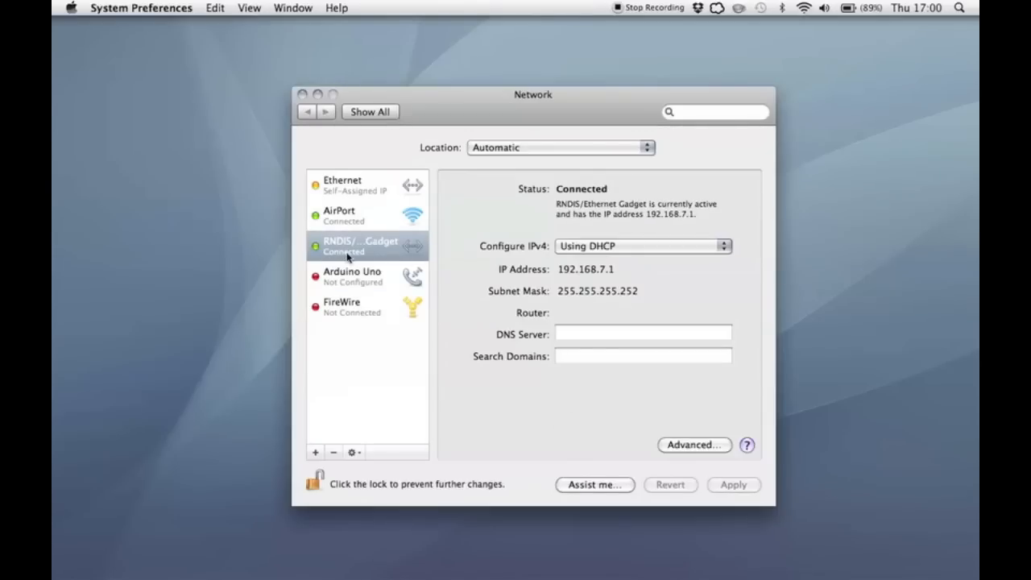
mouse_move(507, 266)
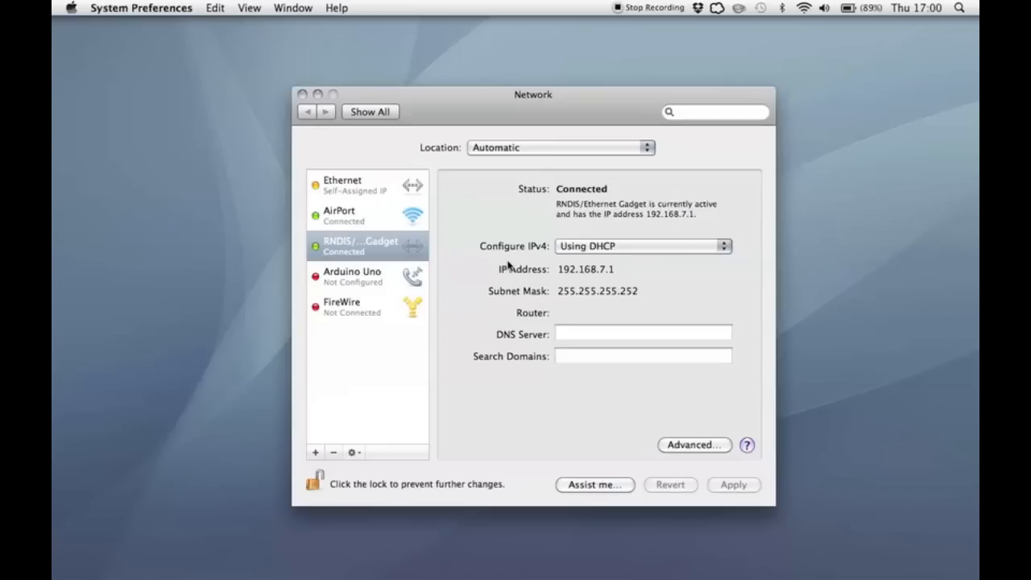
double_click(580, 269)
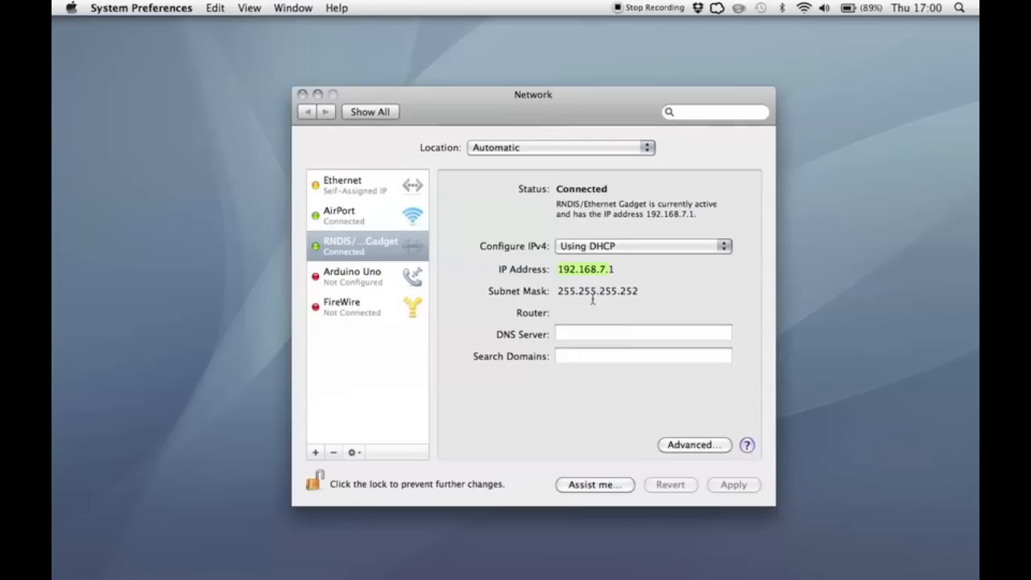
mouse_move(518, 331)
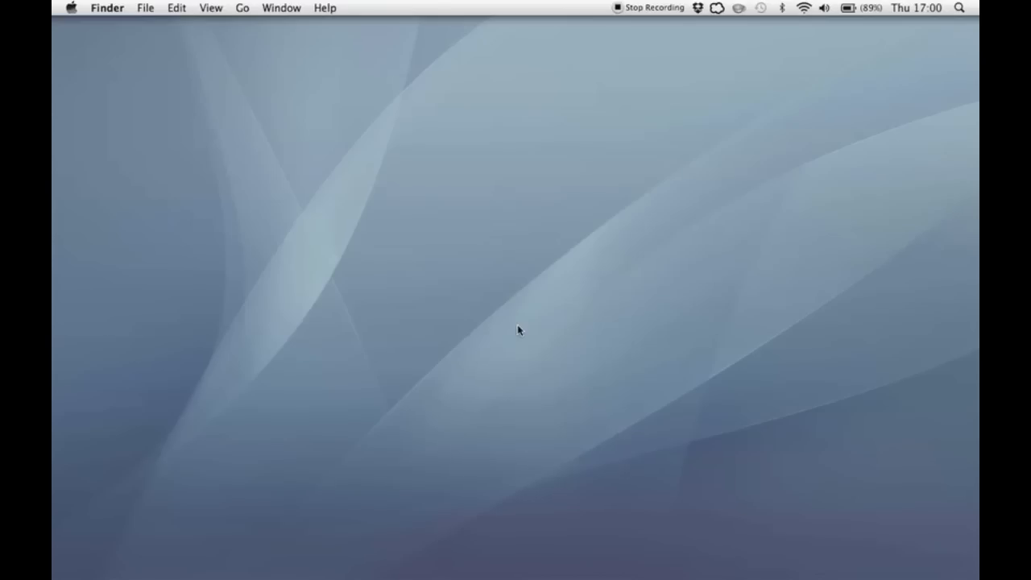
mouse_move(458, 554)
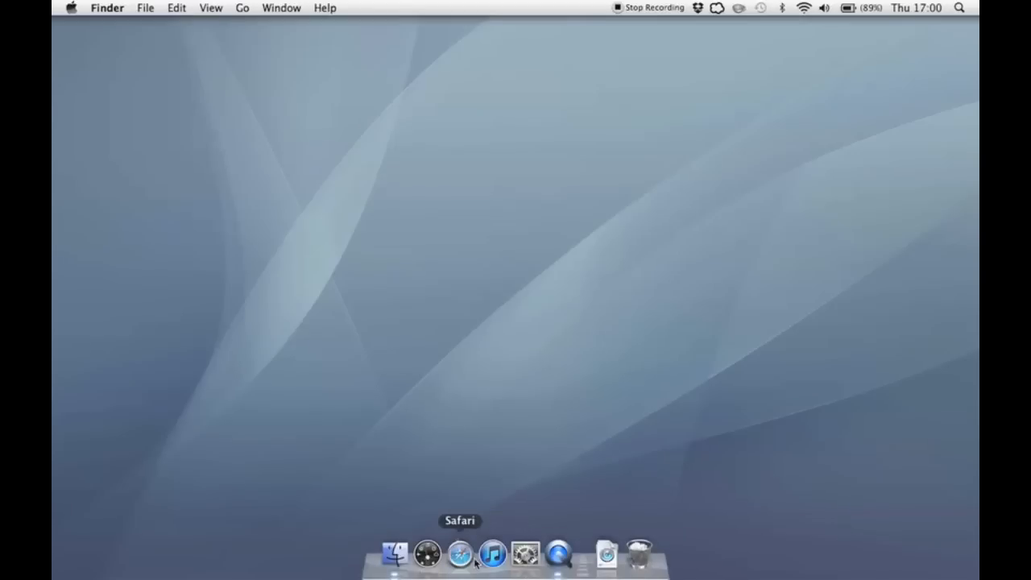
mouse_move(531, 459)
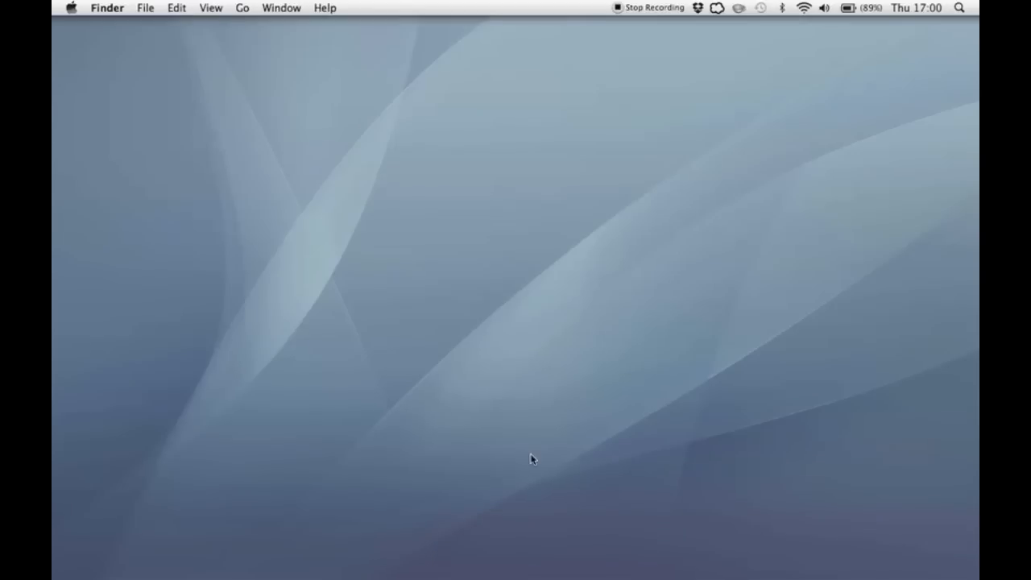
mouse_move(459, 554)
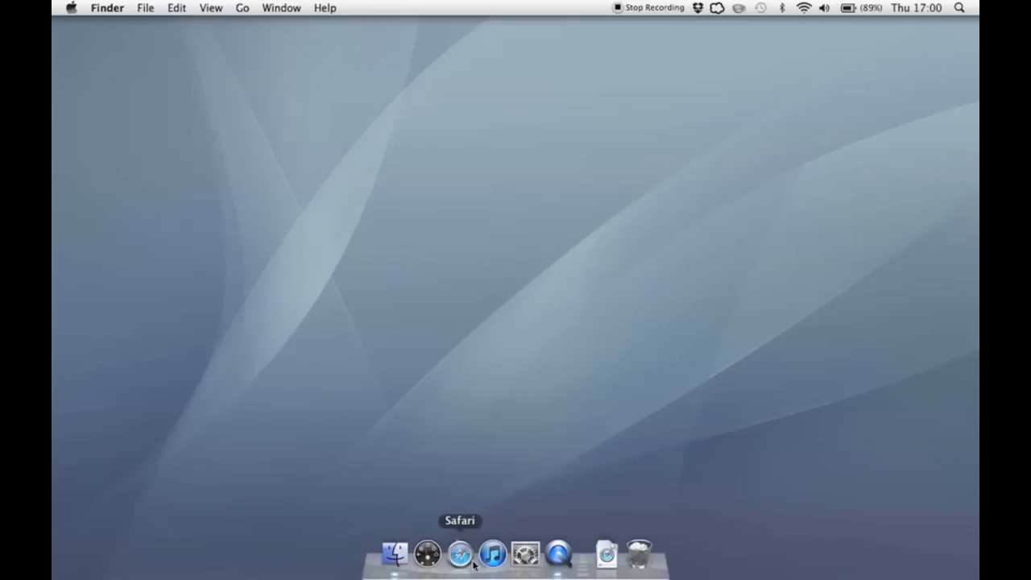
Launch Safari from the Dock, landing on the BeagleBone 101 page at 192.168.7.2.
left_click(459, 553)
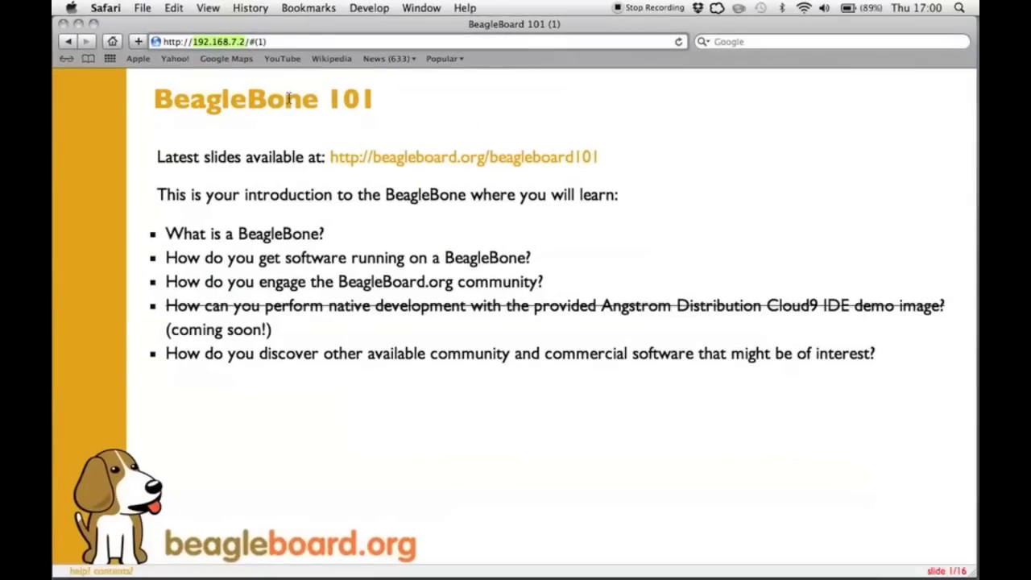
mouse_move(400, 383)
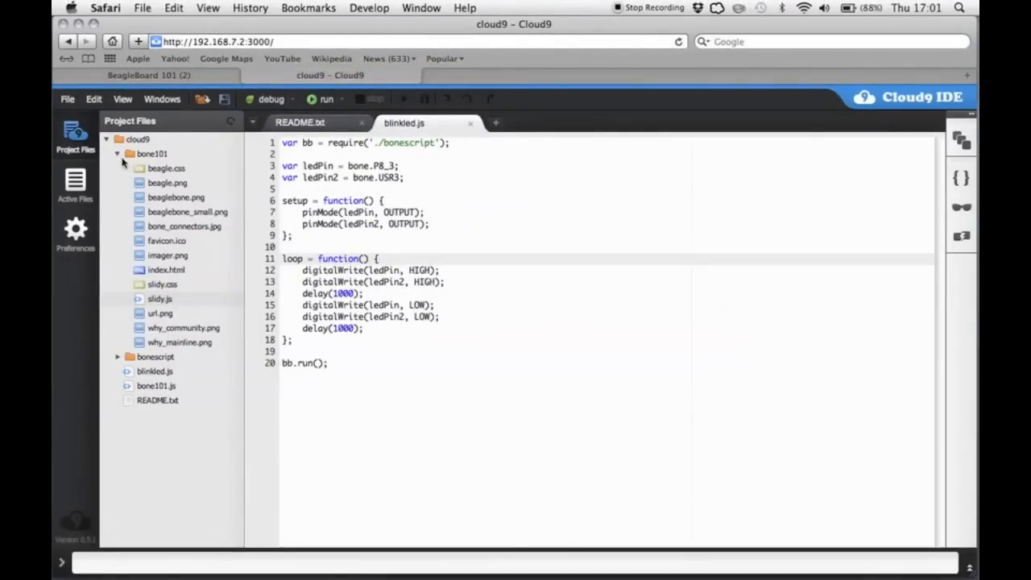
Collapse the bone101 folder in the Cloud9 project tree, keeping blinkled.js open.
left_click(118, 154)
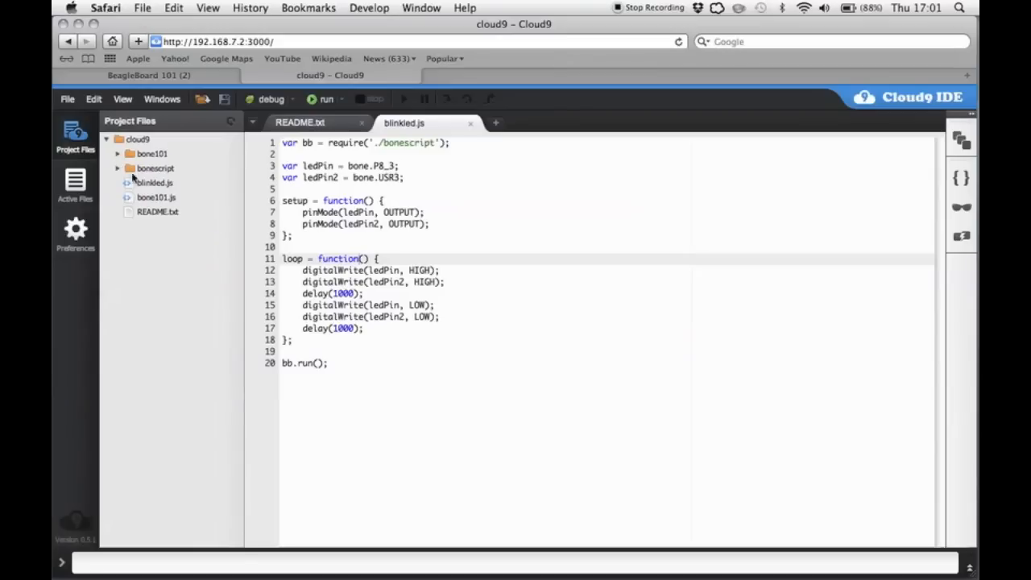
mouse_move(158, 183)
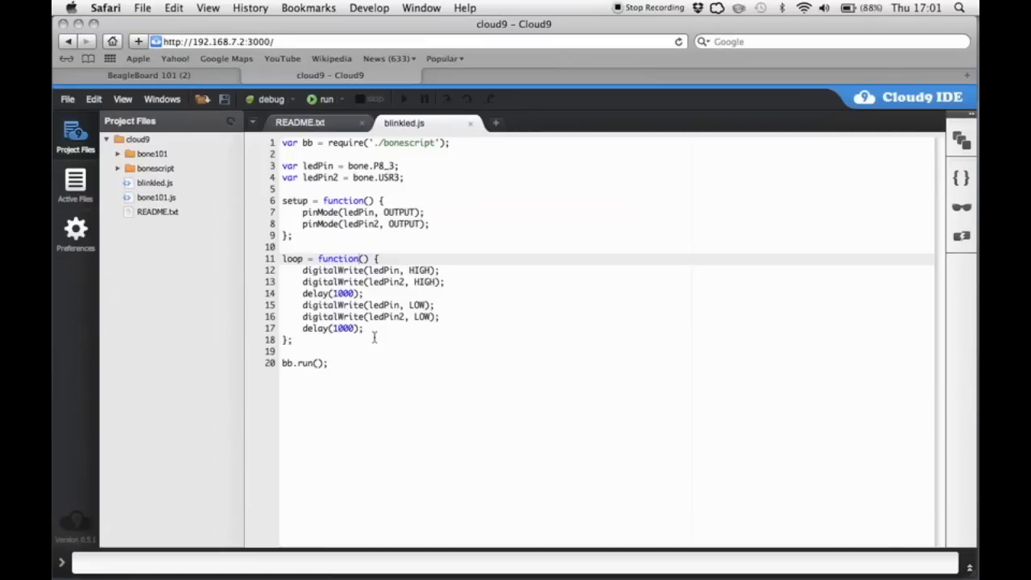
mouse_move(322, 153)
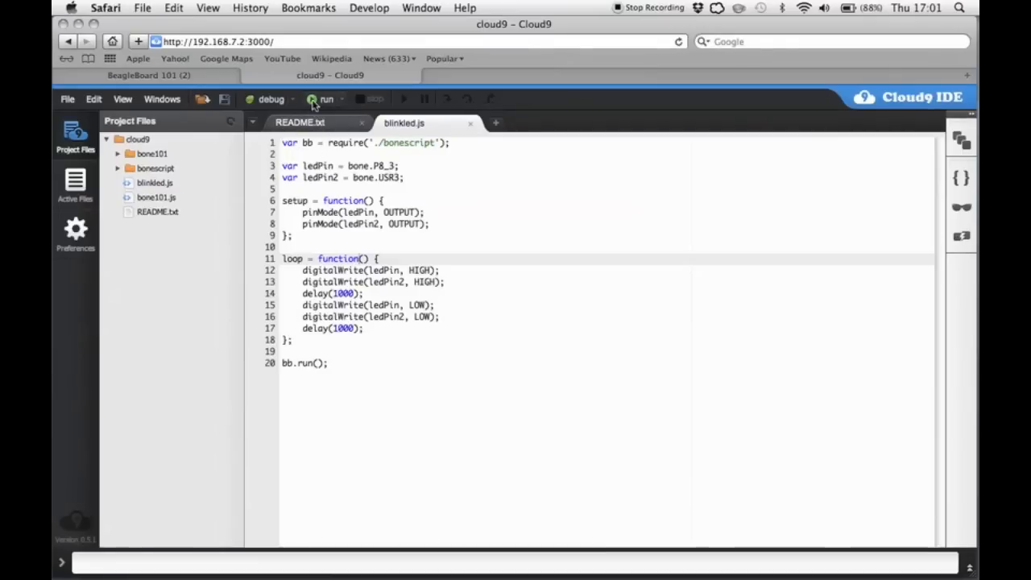
Run blinkled.js on the board, then stop it after its node output appears.
left_click(323, 98)
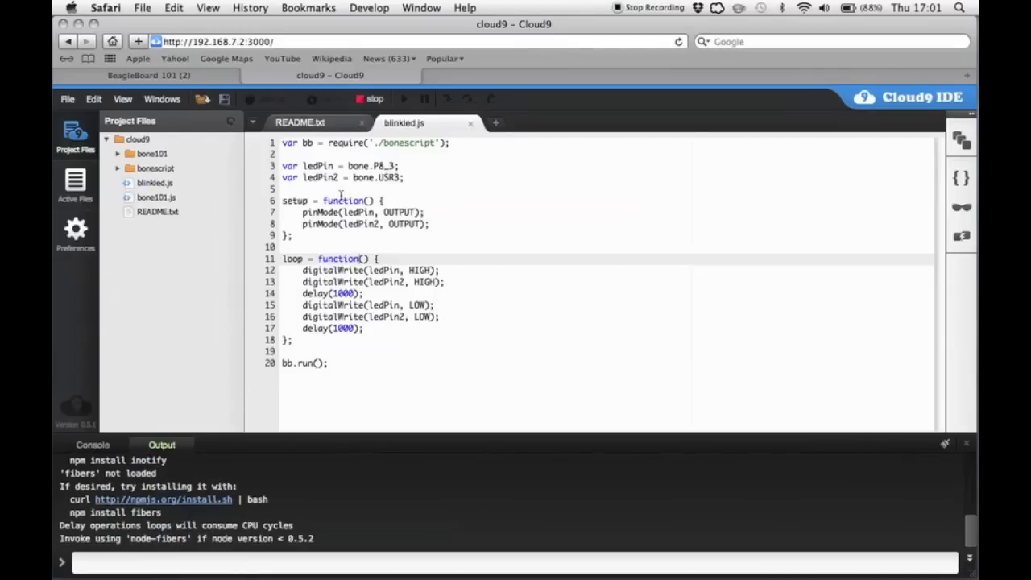
mouse_move(461, 348)
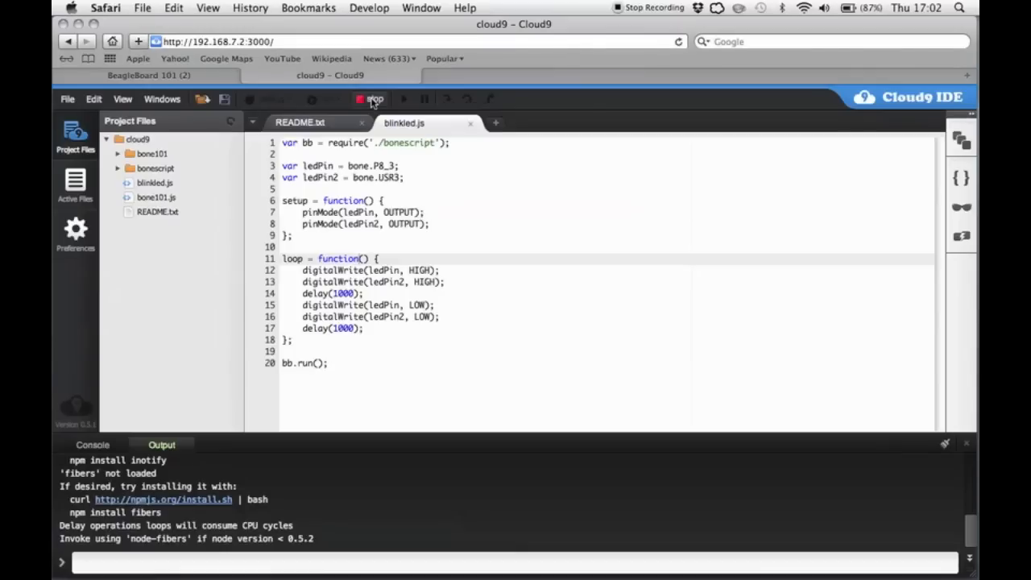
left_click(369, 98)
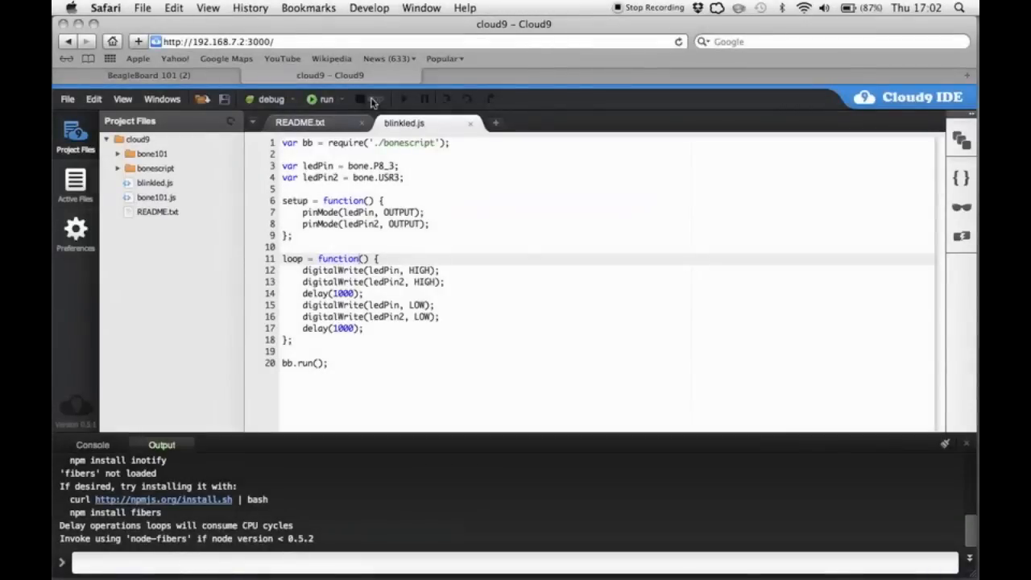